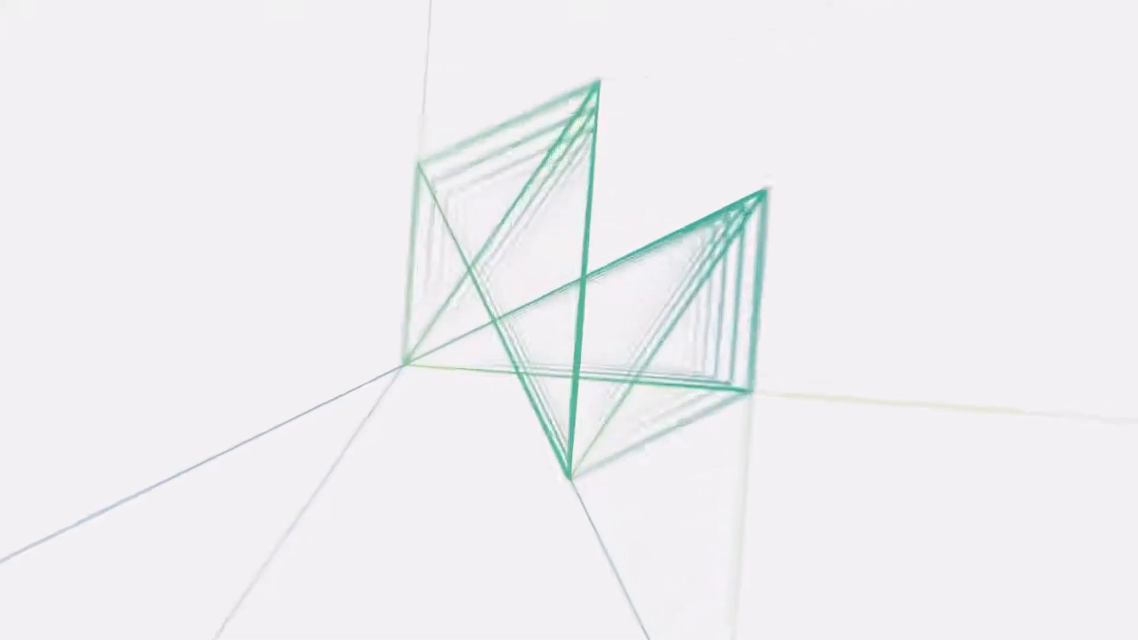
Define the strip from the picked start point with 9 steps to the right, 2 before origin, width 16
{"action": "left_click", "coordinate": [604, 9]}
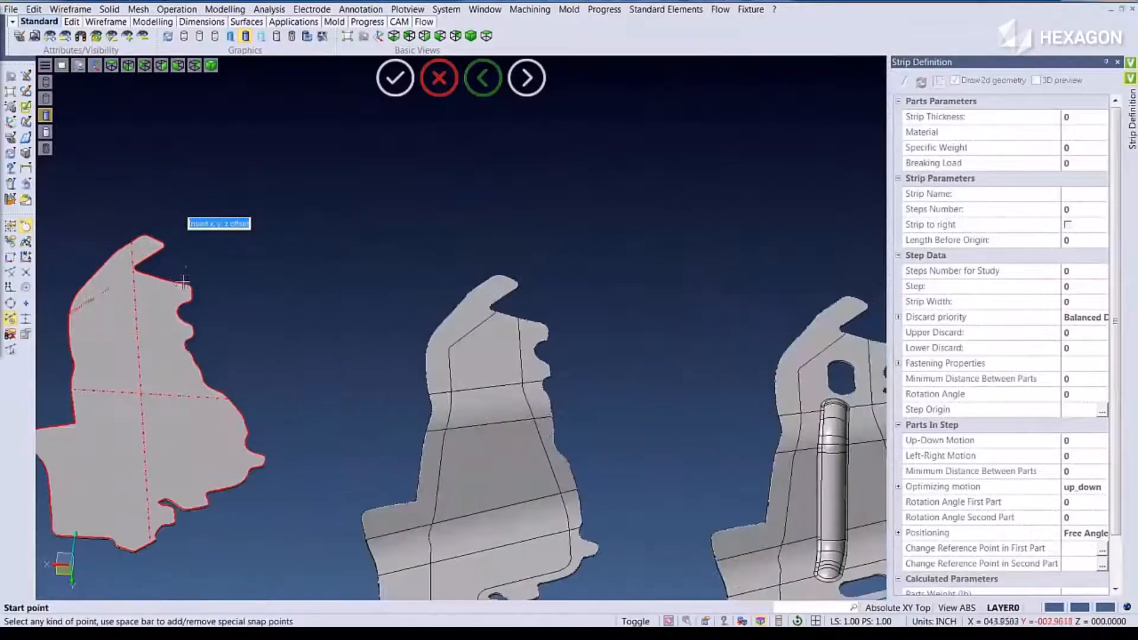
{"action": "mouse_move", "coordinate": [152, 276]}
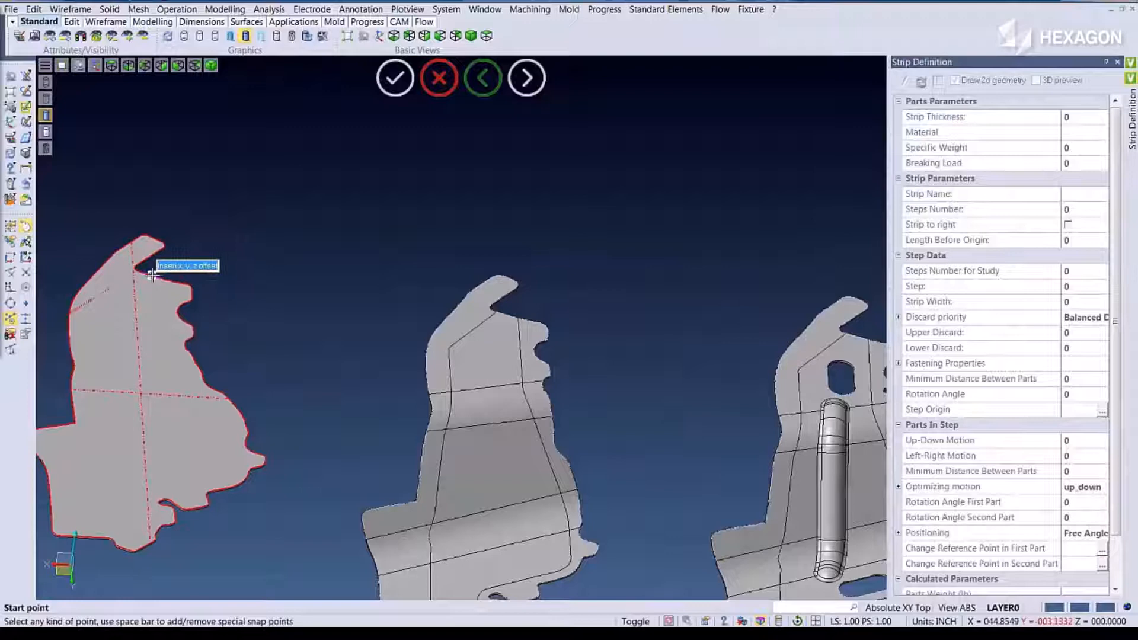
{"action": "left_click", "coordinate": [439, 77]}
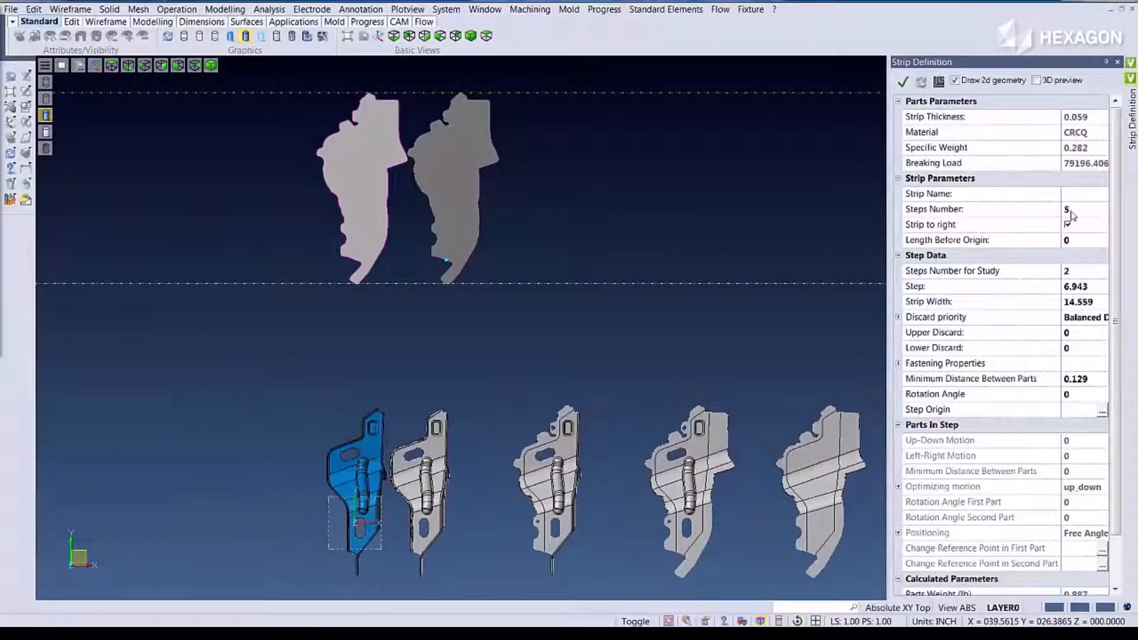
{"action": "type", "text": "9"}
{"action": "left_click", "coordinate": [1084, 240]}
{"action": "type", "text": "2"}
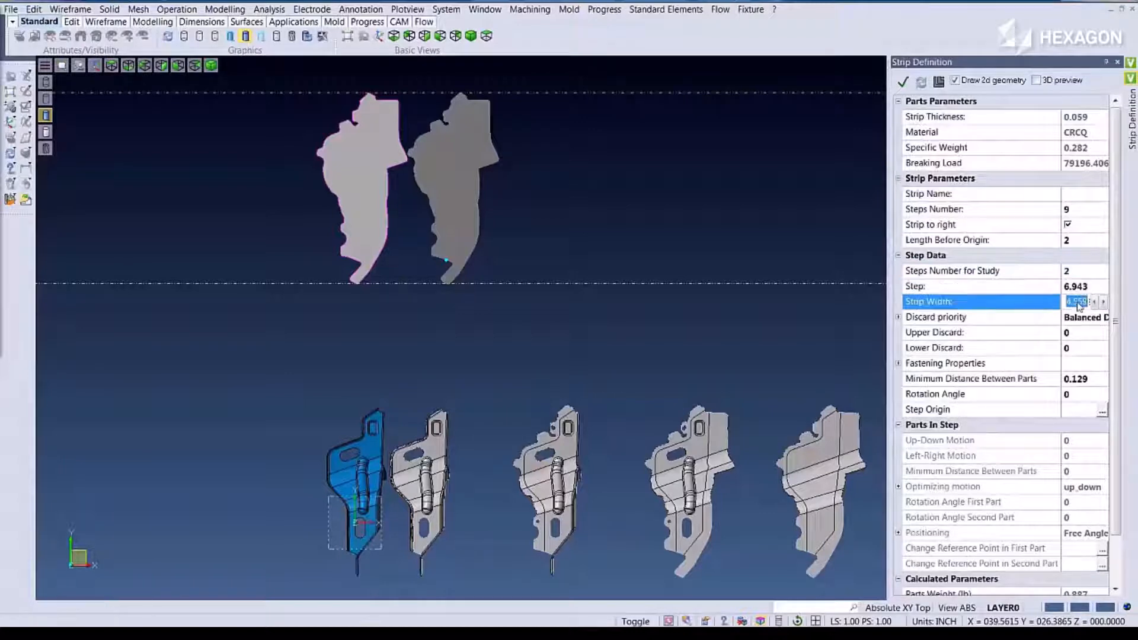
{"action": "type", "text": "16"}
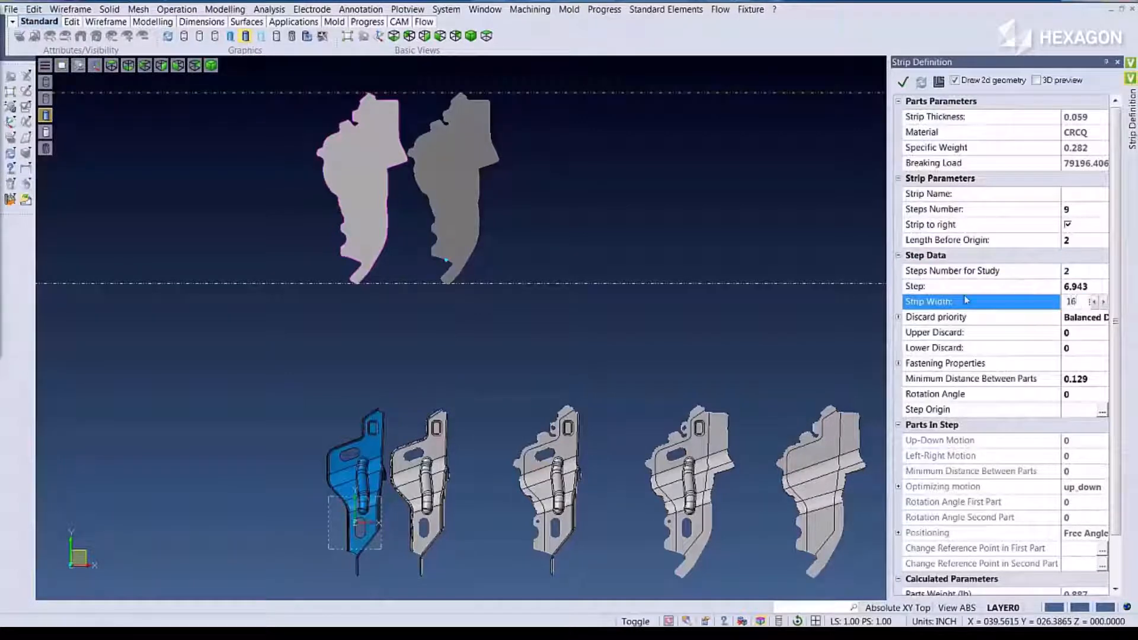
{"action": "left_click", "coordinate": [903, 81]}
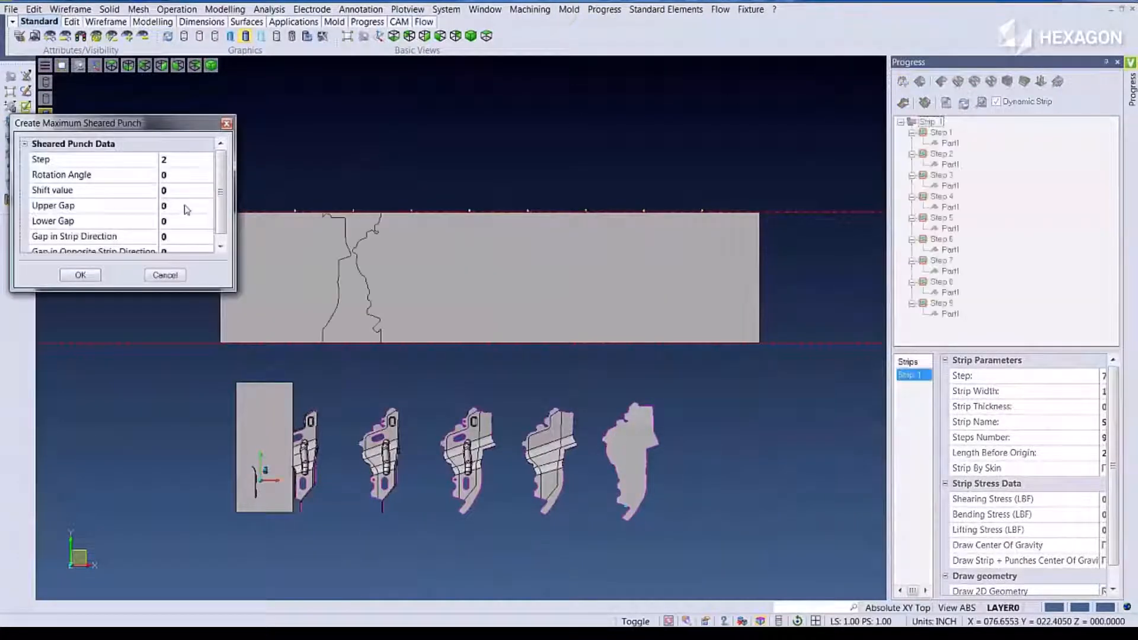
Create the maximum sheared punch at step 2 with upper and lower gaps of 0.0312
{"action": "type", "text": ".031"}
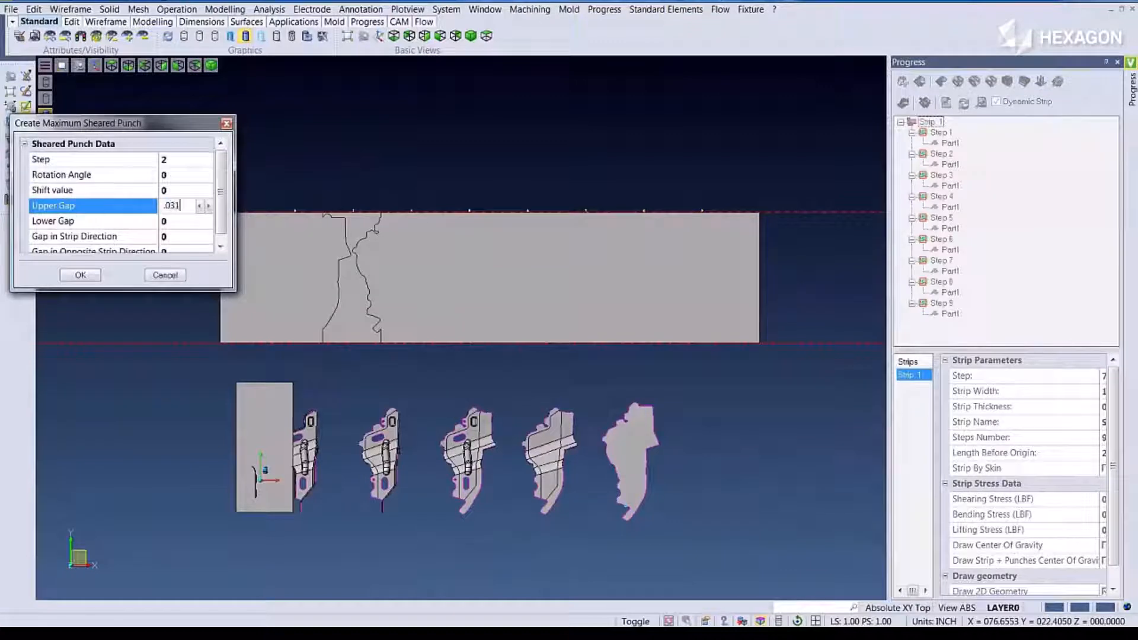
{"action": "left_click", "coordinate": [94, 220]}
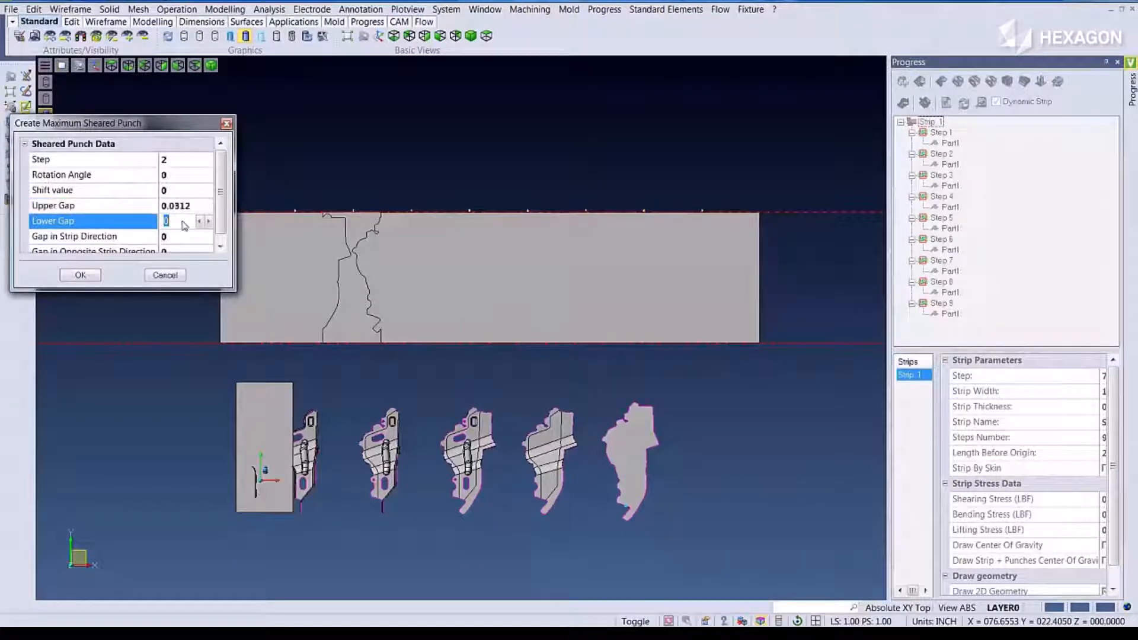
{"action": "type", "text": ".0312"}
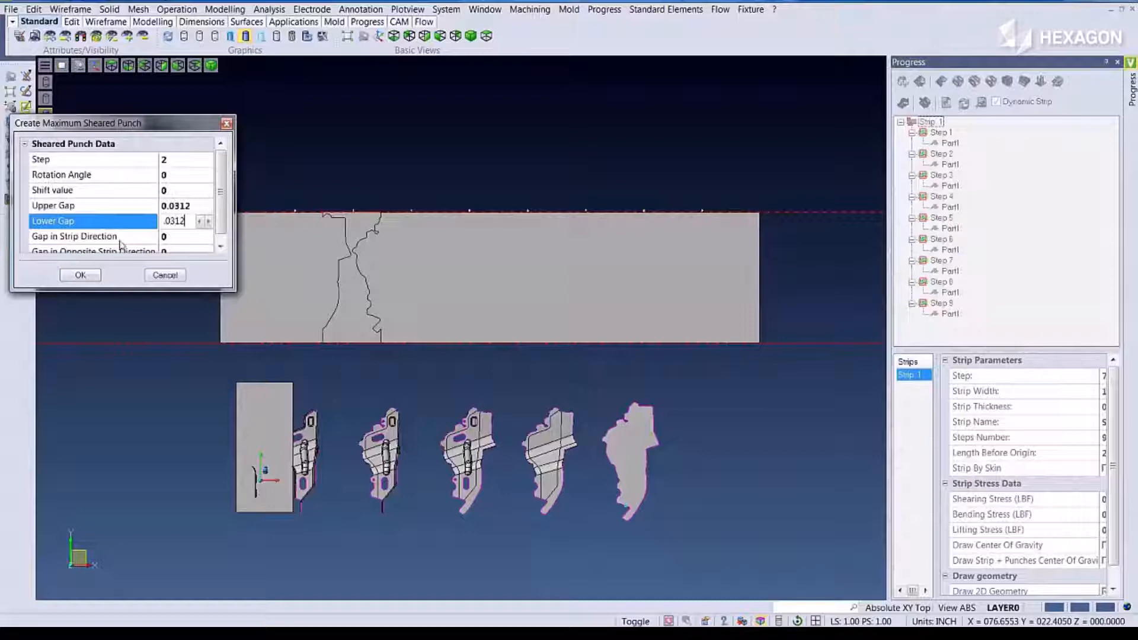
{"action": "left_click", "coordinate": [80, 274]}
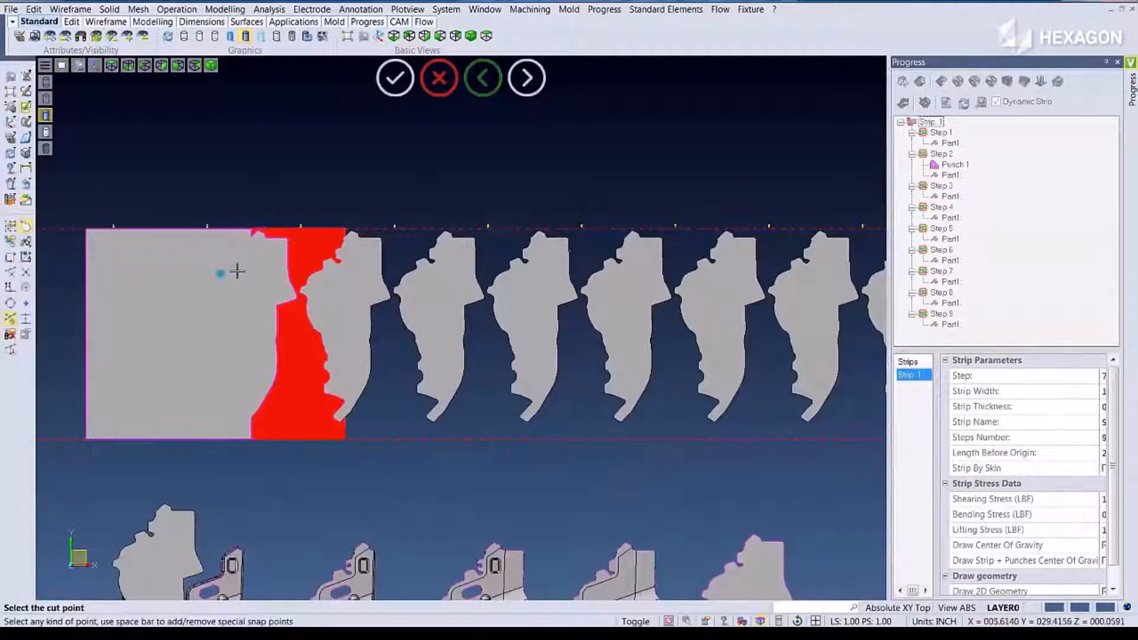
{"action": "mouse_move", "coordinate": [317, 263]}
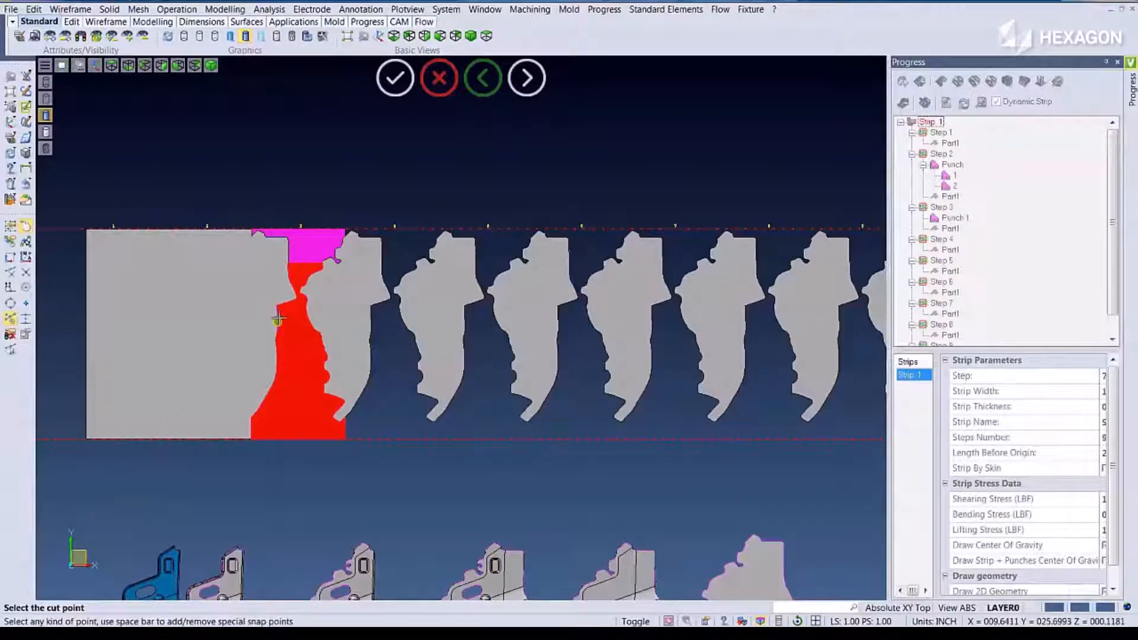
Split the step 3 punch at the cut point and select the second punch piece
{"action": "left_click", "coordinate": [394, 77]}
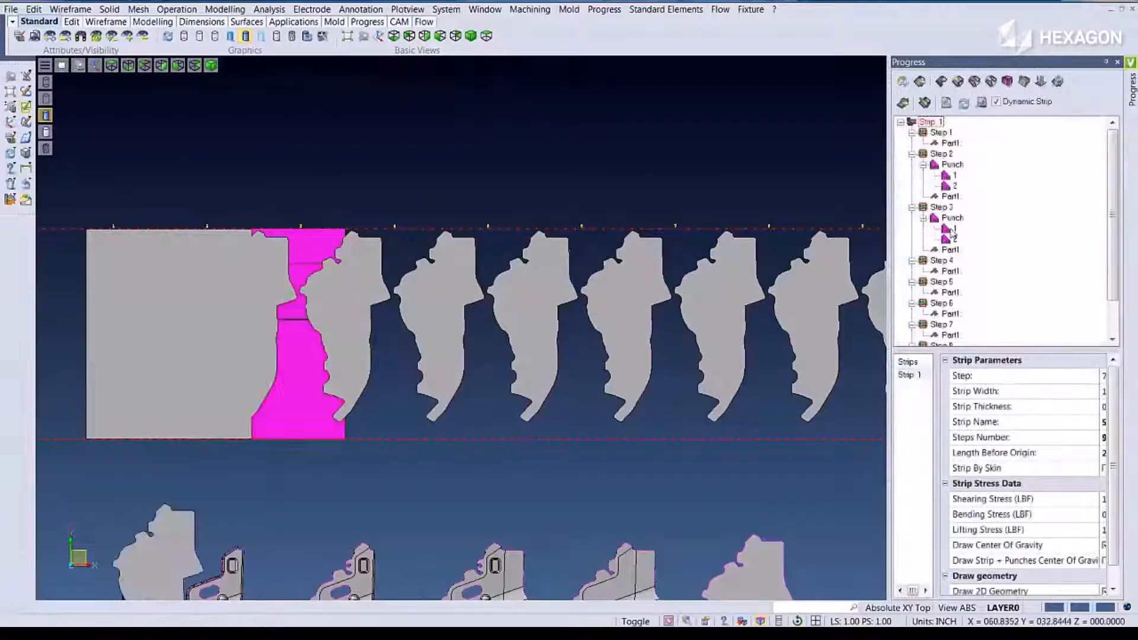
{"action": "left_click", "coordinate": [954, 227]}
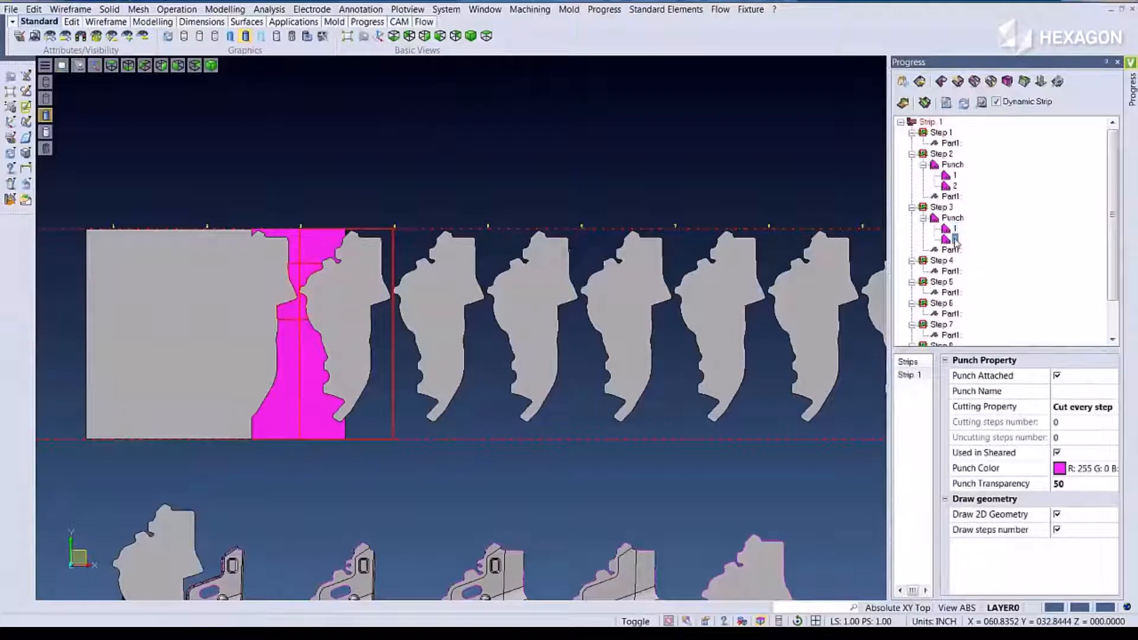
Move the second step 3 punch piece to step 4 and start a geometry operation
{"action": "left_click", "coordinate": [941, 259]}
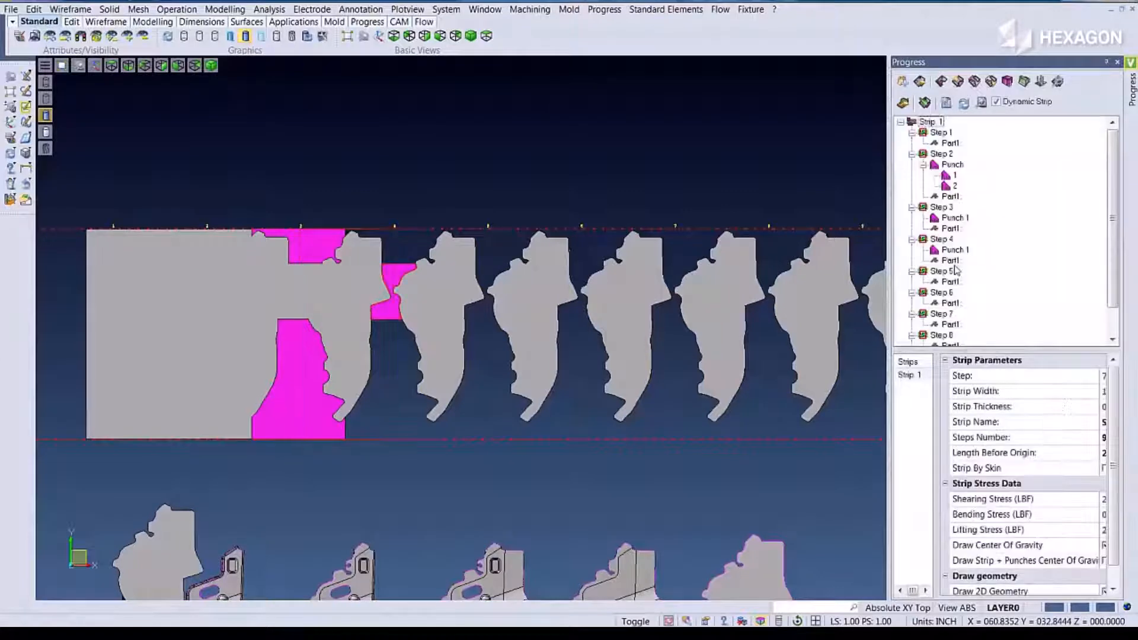
{"action": "left_click", "coordinate": [70, 9]}
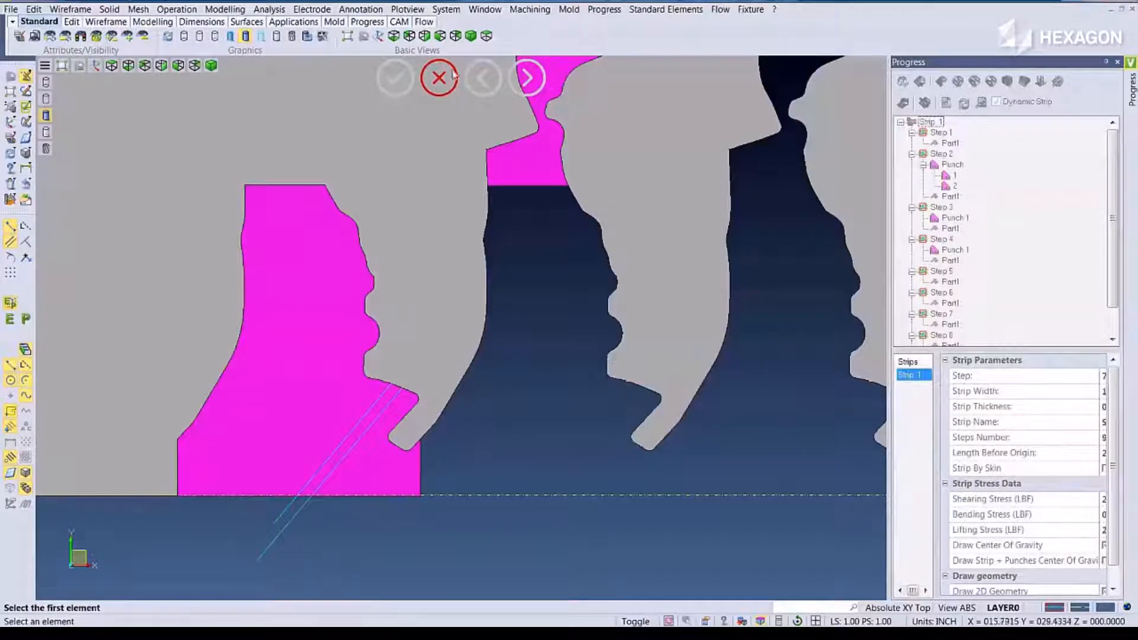
Attach custom parts in place of Part1 at steps 5 and 6 via the Progress tree
{"action": "right_click", "coordinate": [950, 282]}
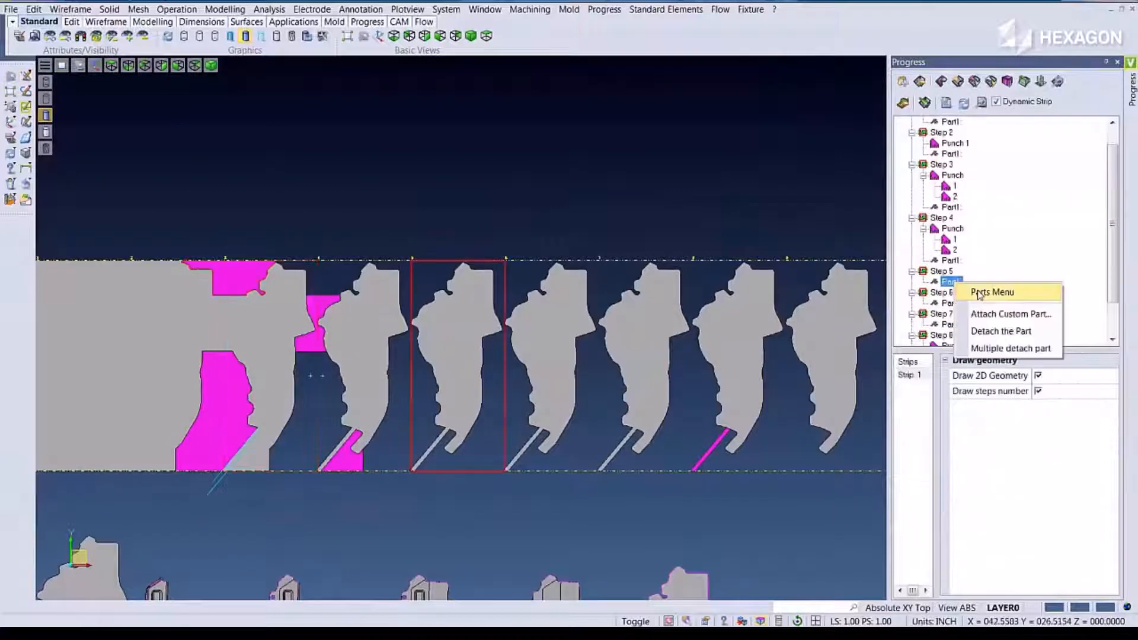
{"action": "left_click", "coordinate": [1011, 314]}
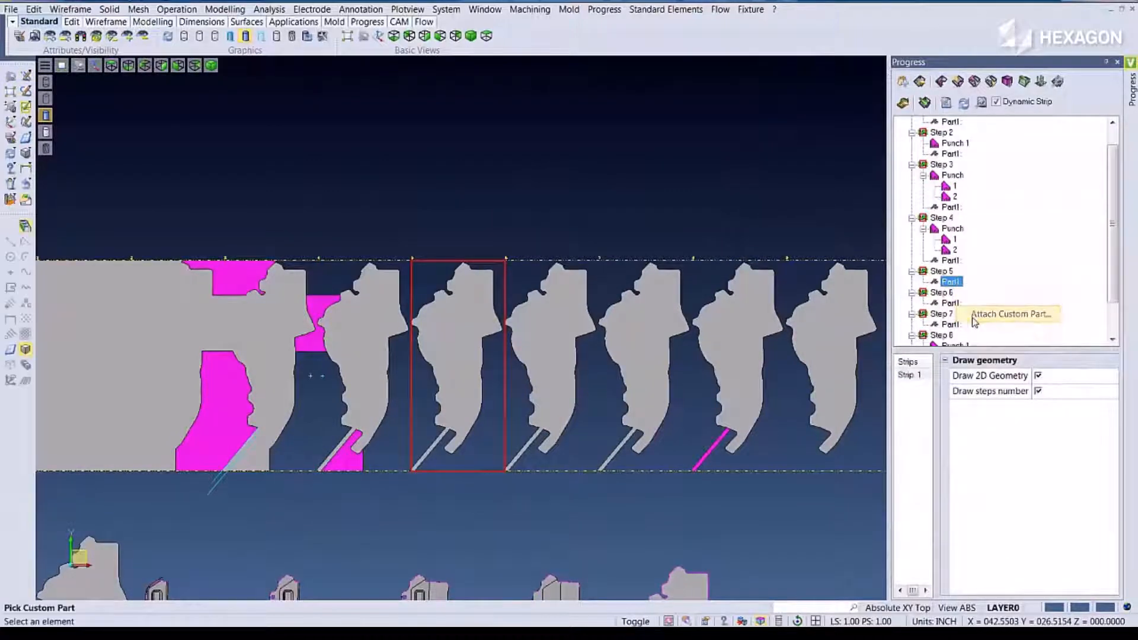
{"action": "left_click", "coordinate": [1008, 314]}
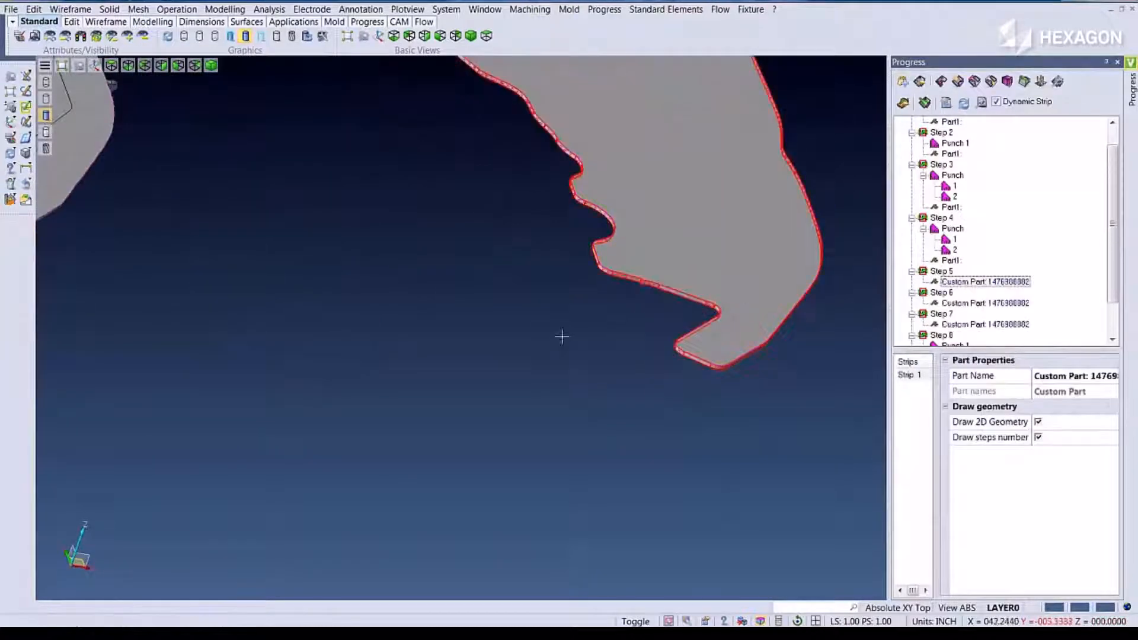
{"action": "right_click", "coordinate": [984, 303]}
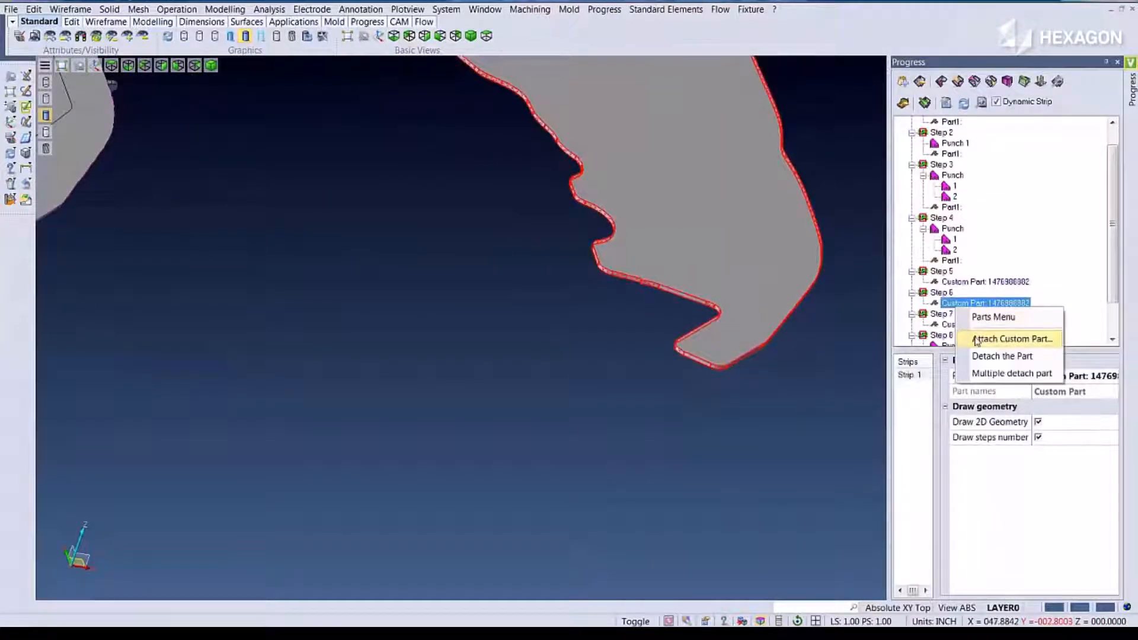
{"action": "left_click", "coordinate": [1011, 339]}
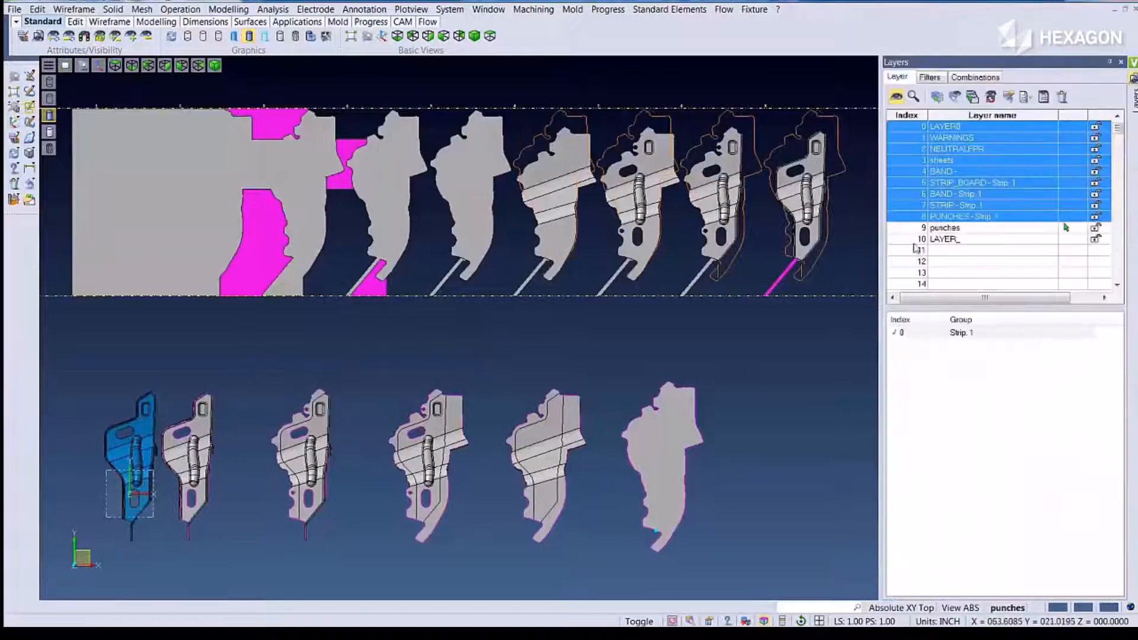
Make the punches layer current so later steps show the unfolded formed parts
{"action": "left_click", "coordinate": [943, 227]}
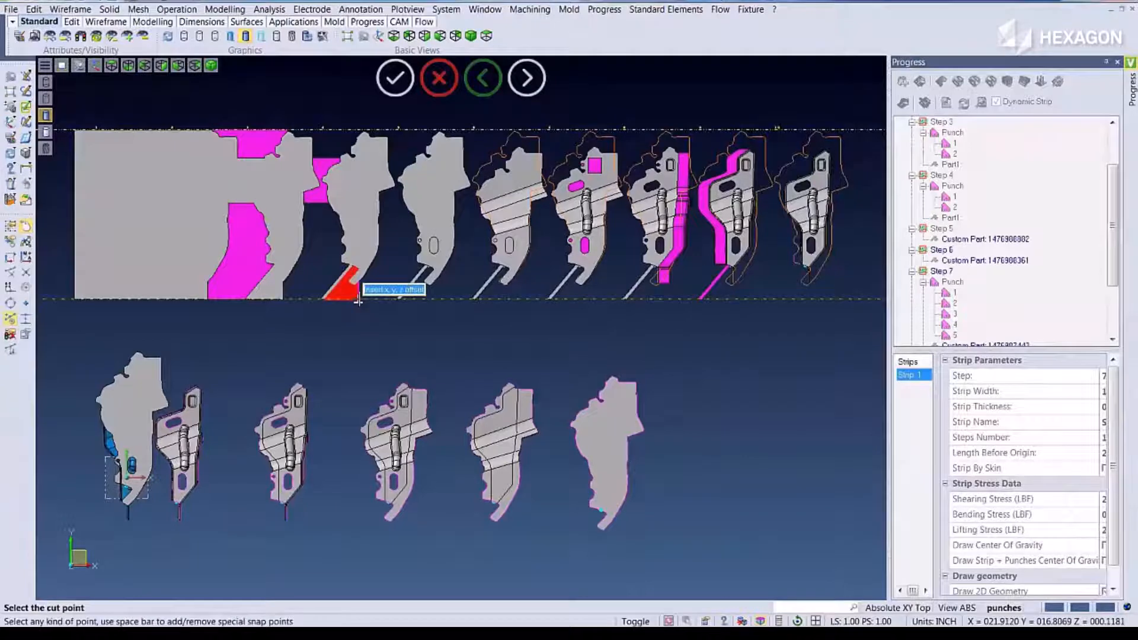
Cut a punch at offset 0, 5 along the lower edge and bring up the Progress commands
{"action": "type", "text": "0, 5"}
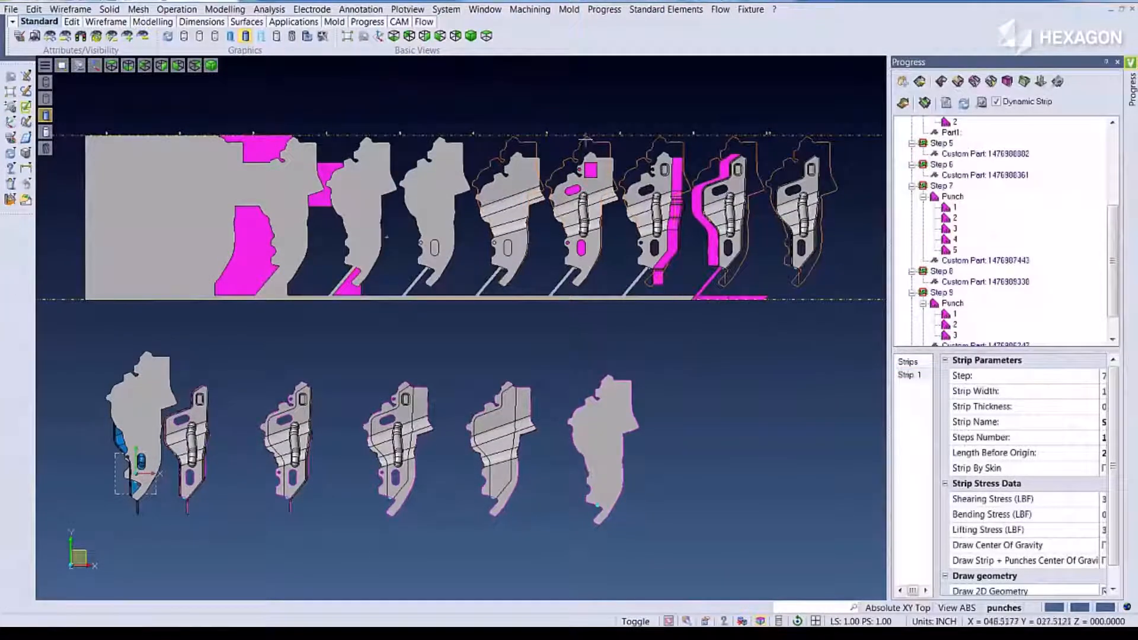
{"action": "left_click", "coordinate": [604, 9]}
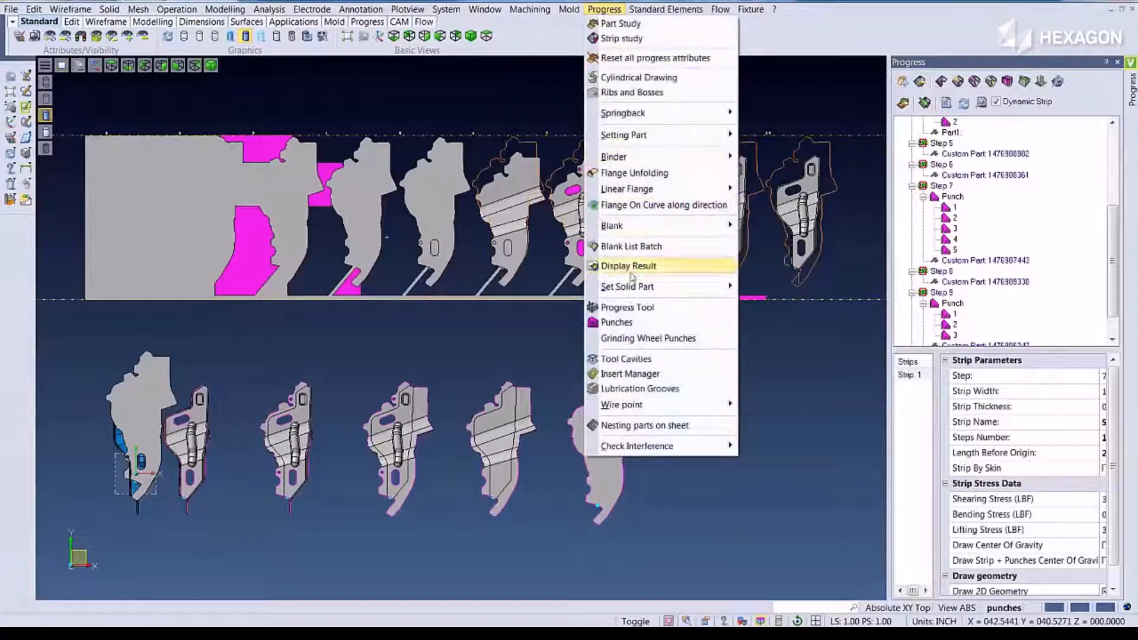